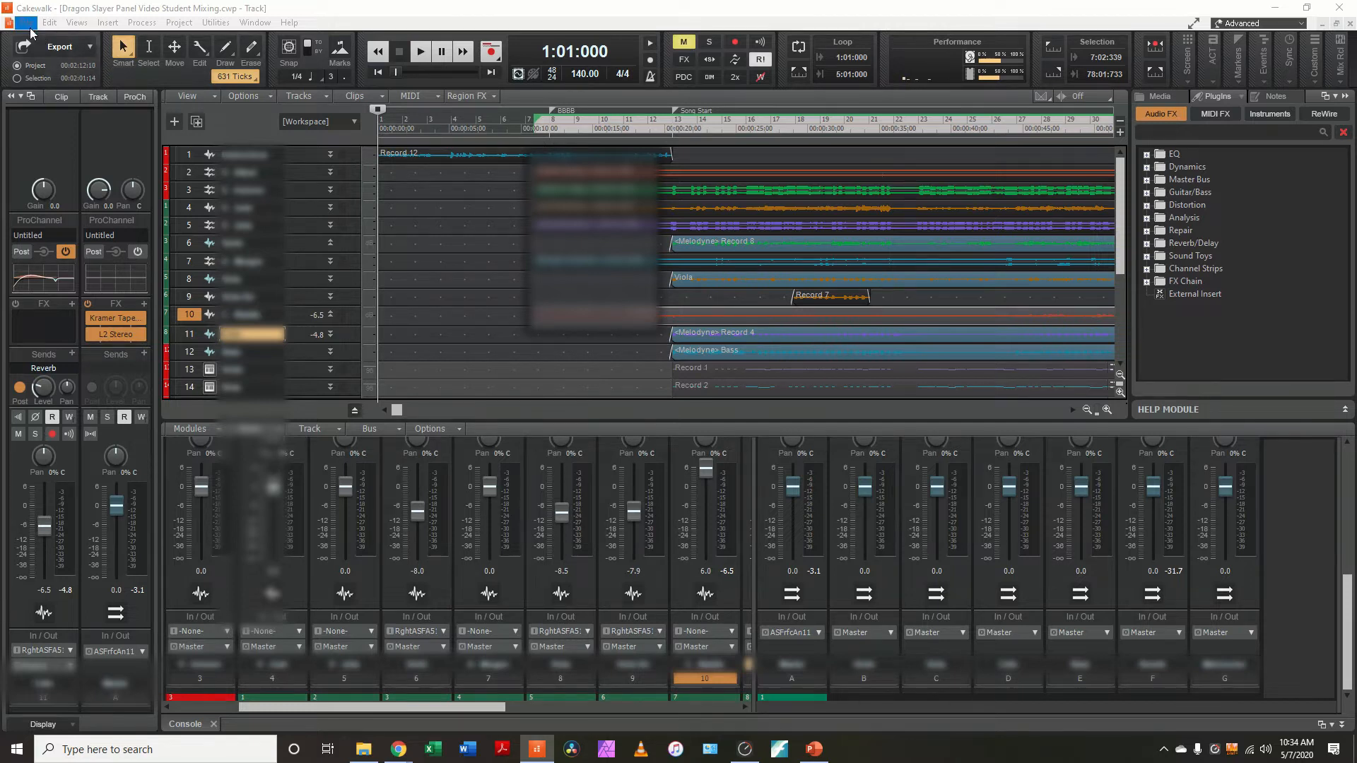
Open the Import Video dialog from the File > Import menu
{"action": "left_click", "coordinate": [22, 23]}
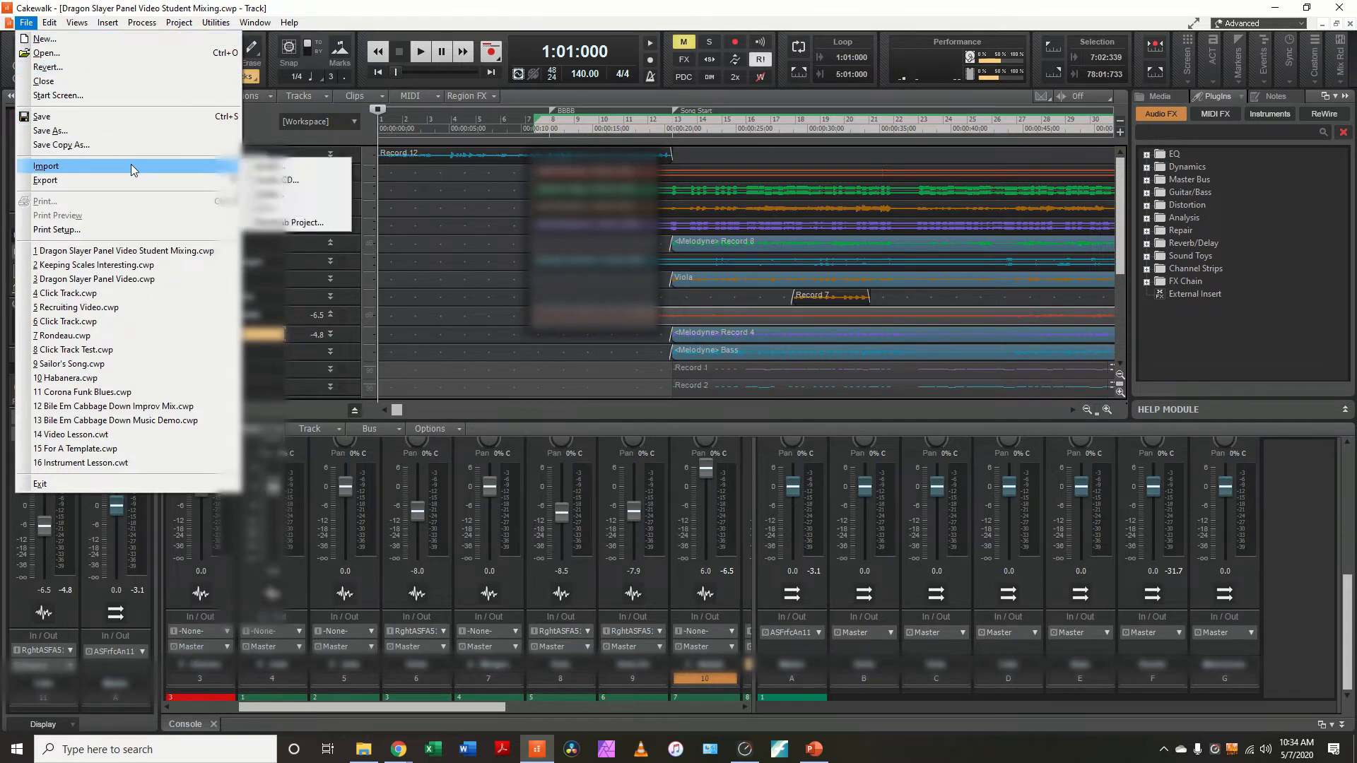
{"action": "left_click", "coordinate": [46, 165]}
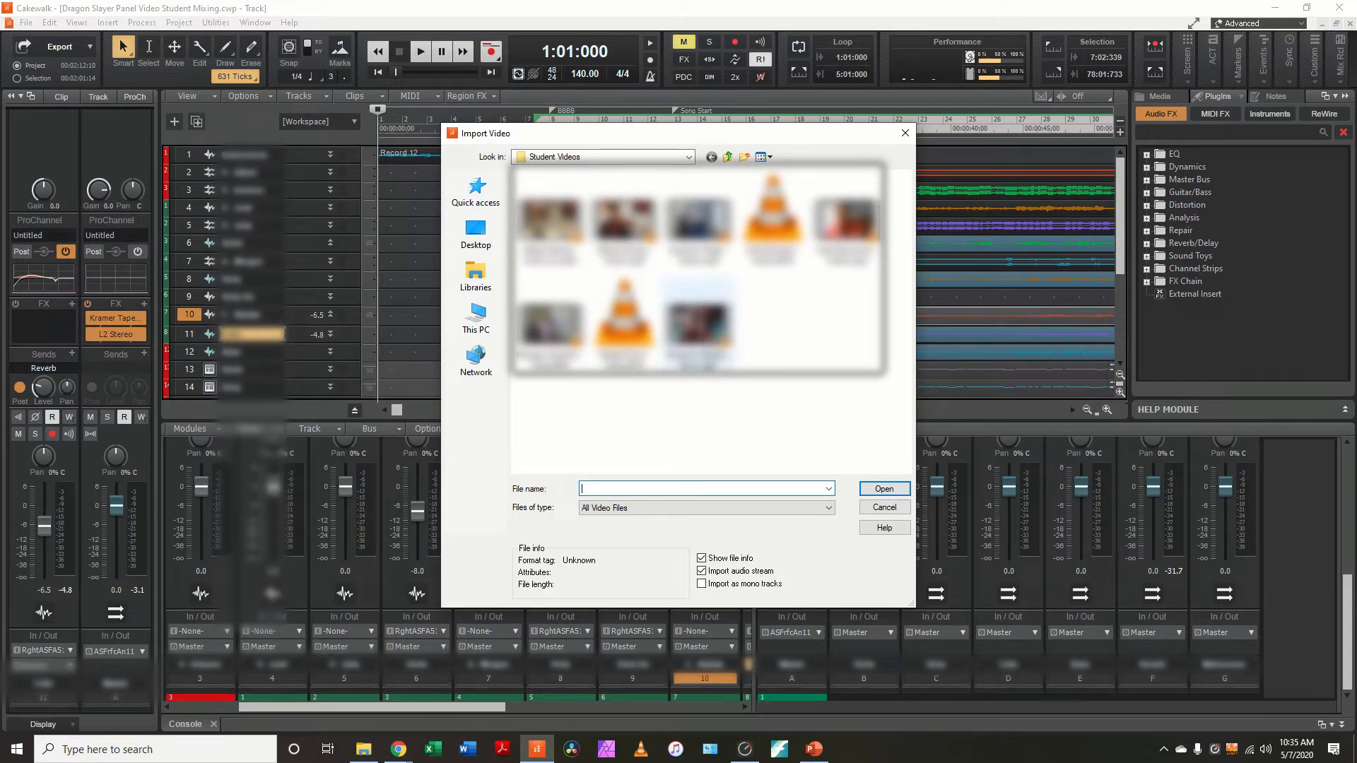
{"action": "mouse_move", "coordinate": [700, 324]}
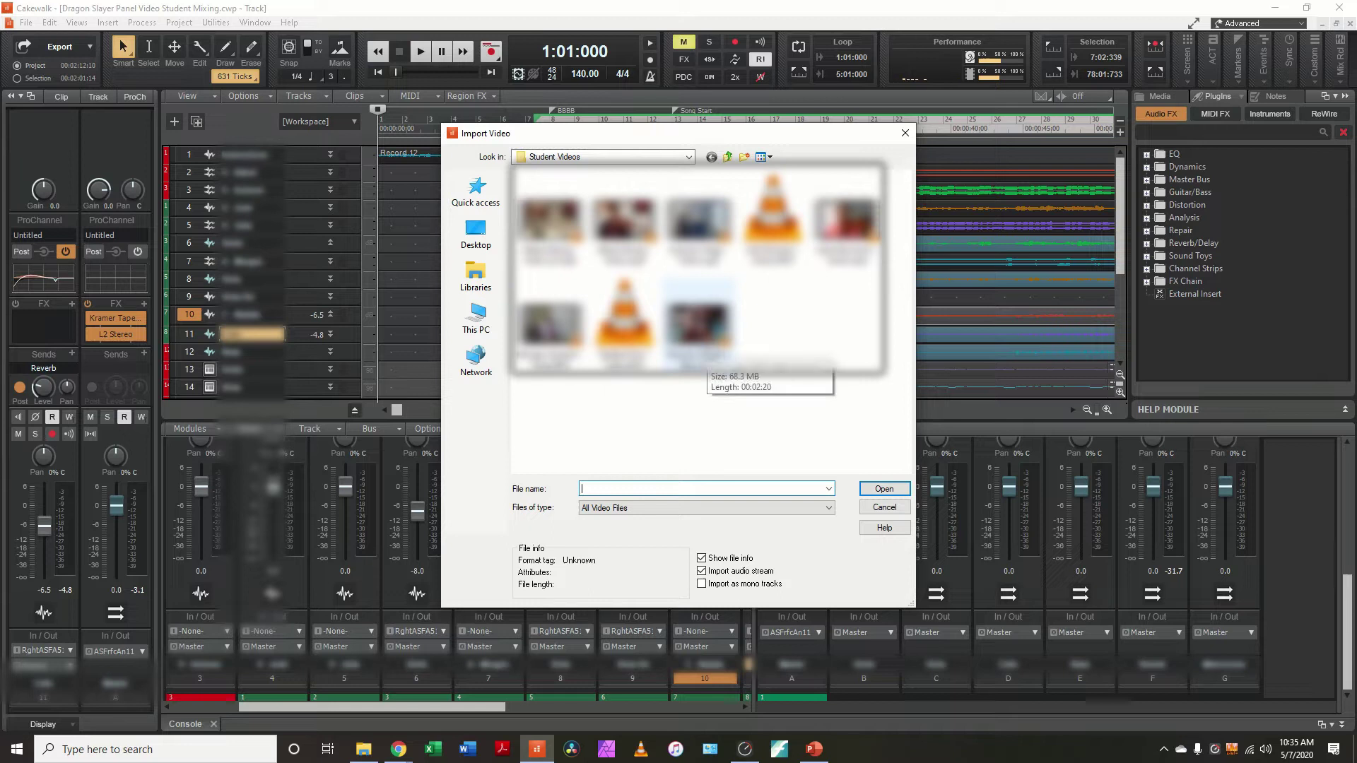
Import the student bass video with its audio stream, then open the video preview options
{"action": "left_click", "coordinate": [885, 489]}
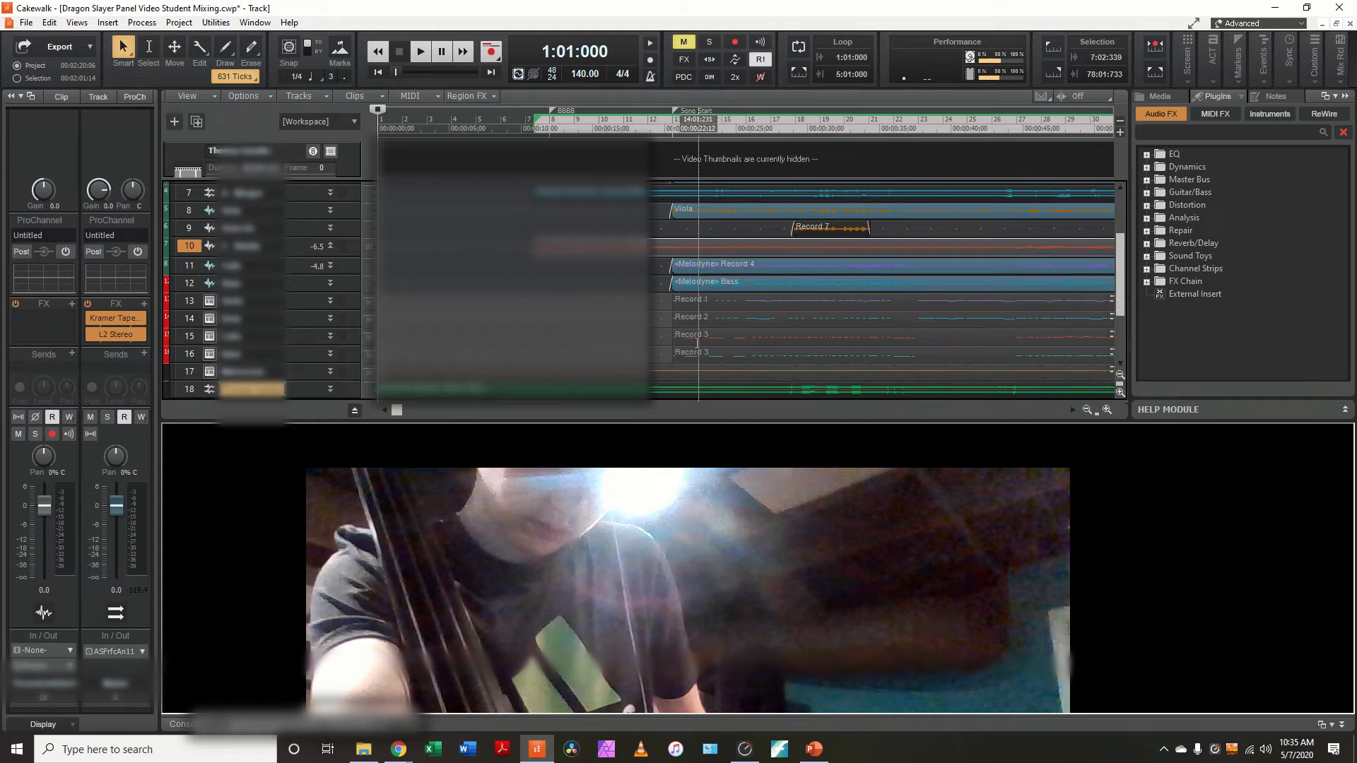
{"action": "mouse_move", "coordinate": [695, 577]}
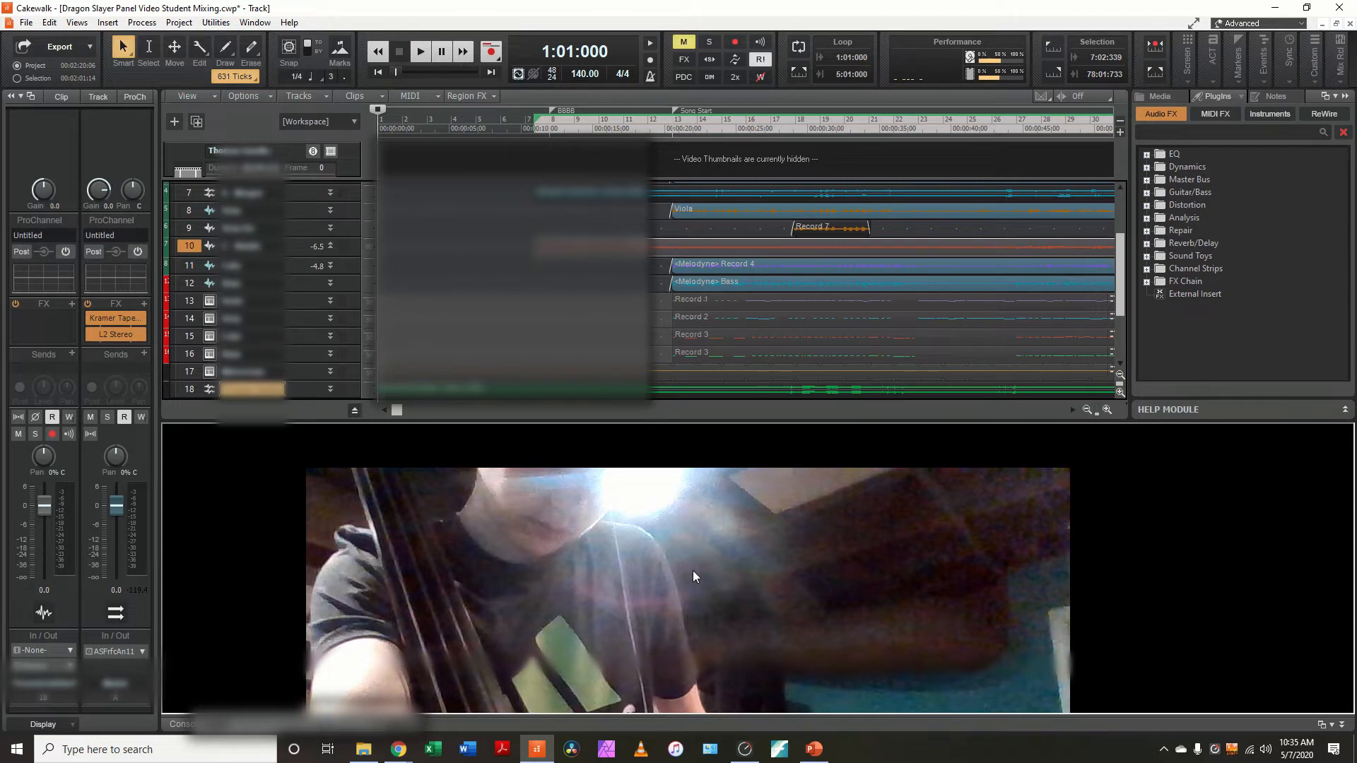
{"action": "right_click", "coordinate": [696, 577]}
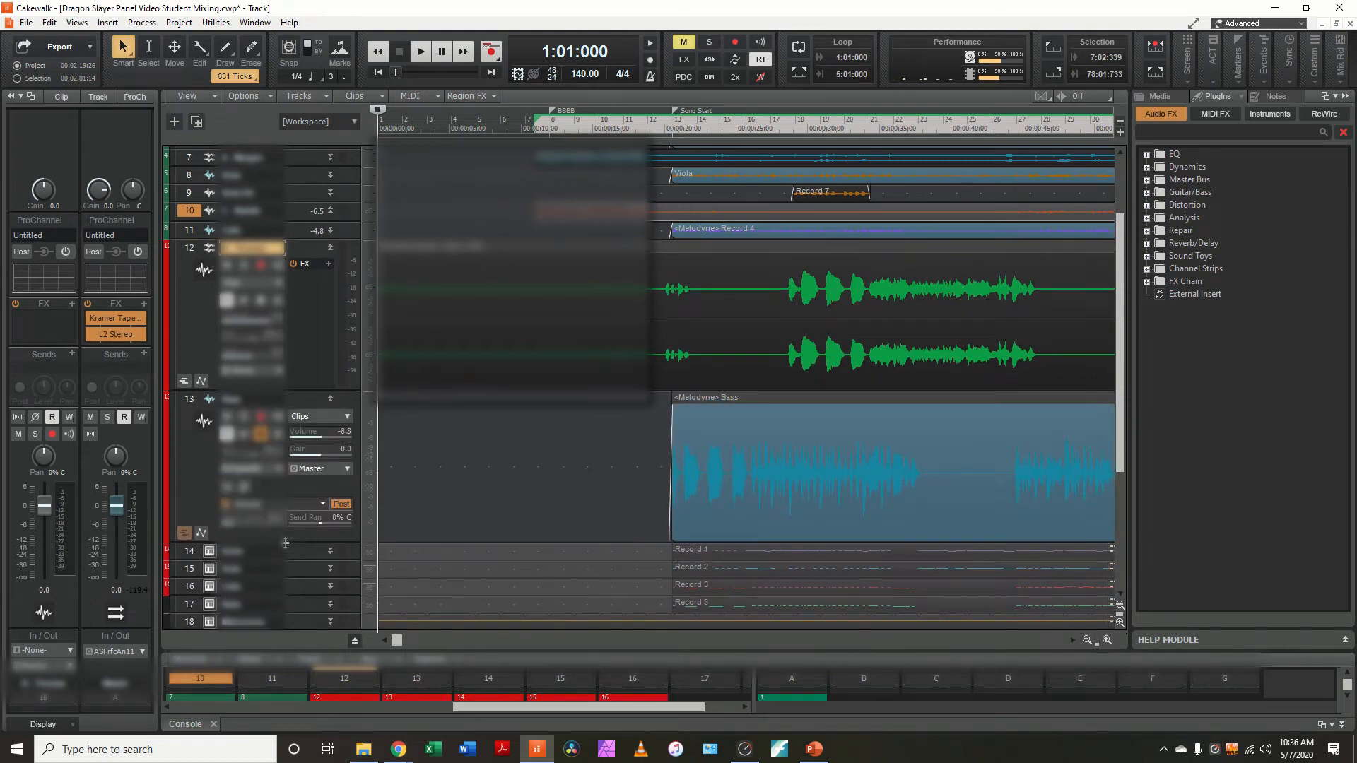
Close the video view and set the Now time at Song Start on the ruler
{"action": "left_click", "coordinate": [674, 286]}
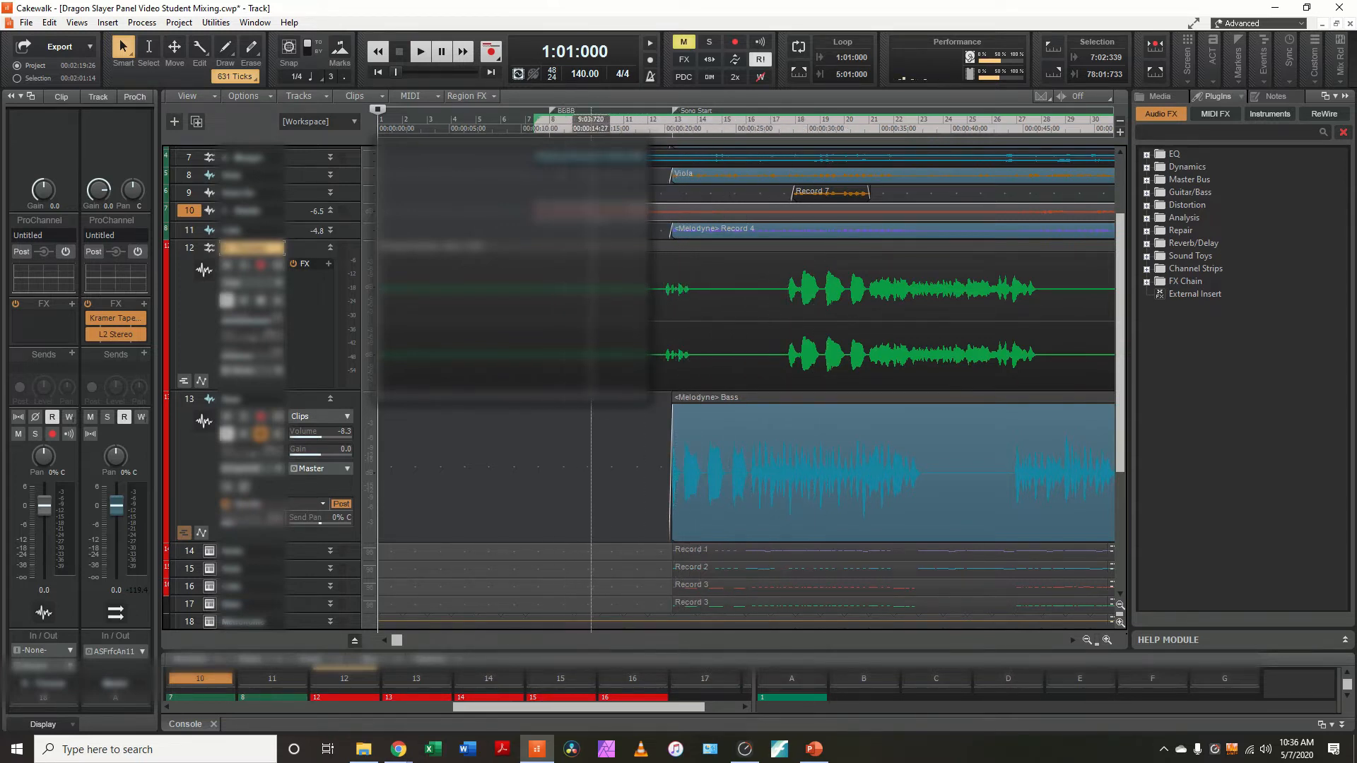
{"action": "left_click", "coordinate": [671, 129]}
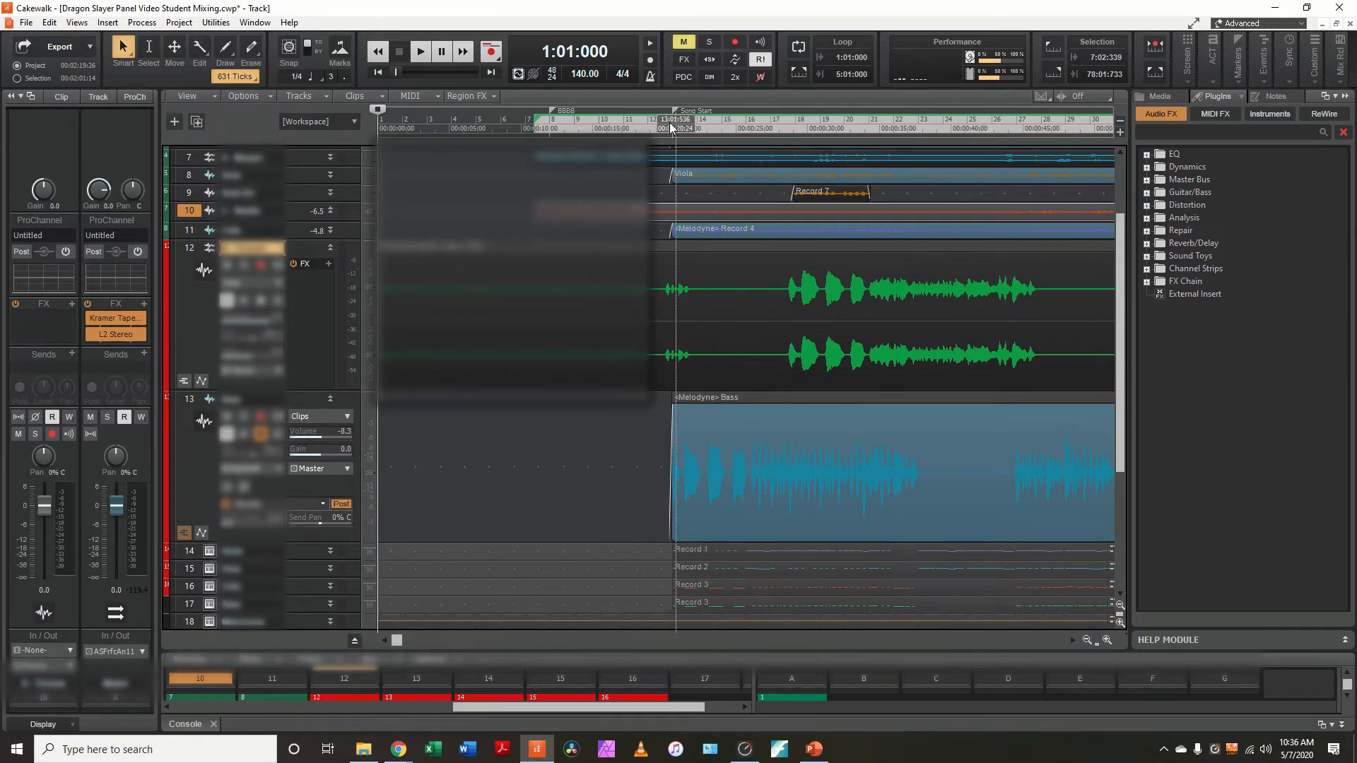
{"action": "left_click", "coordinate": [507, 119]}
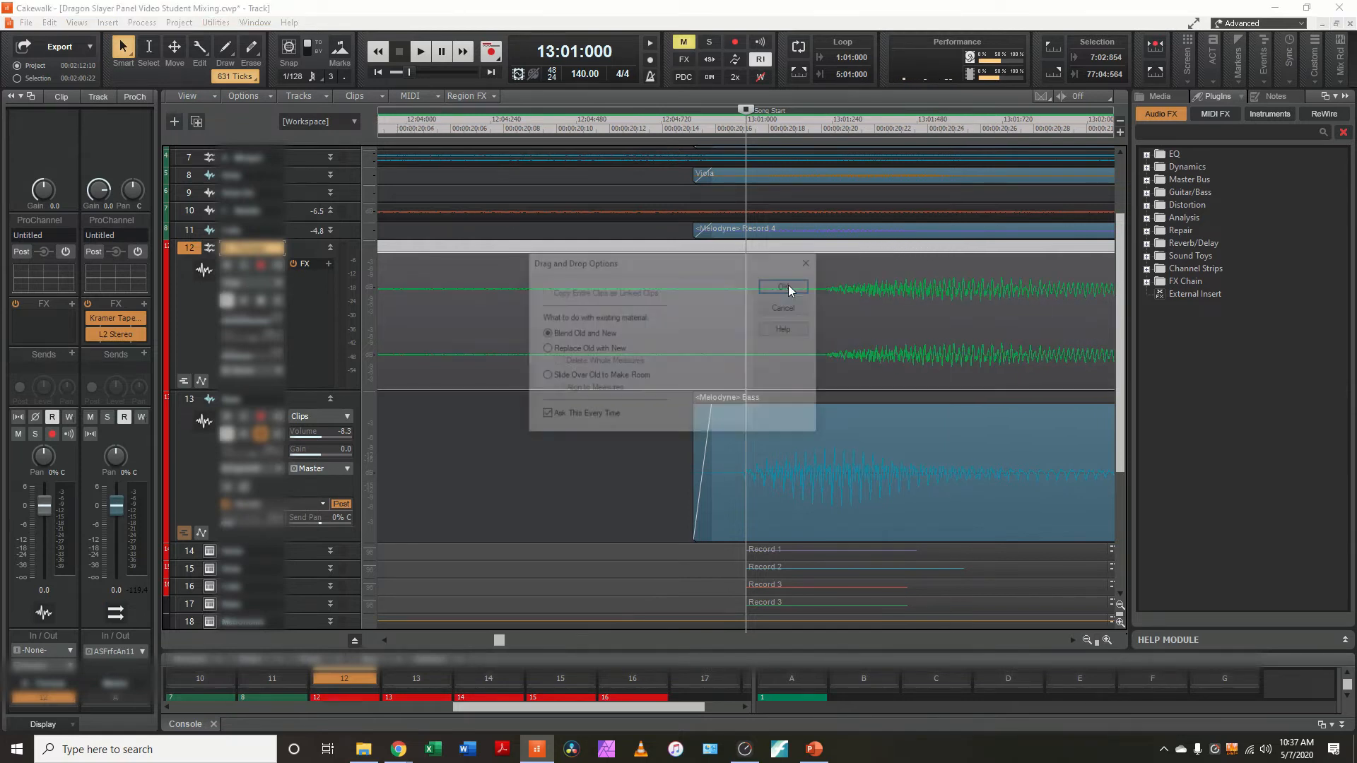
Confirm Drag and Drop Options to move the student audio clip later, aligned with Bass
{"action": "left_click", "coordinate": [783, 287]}
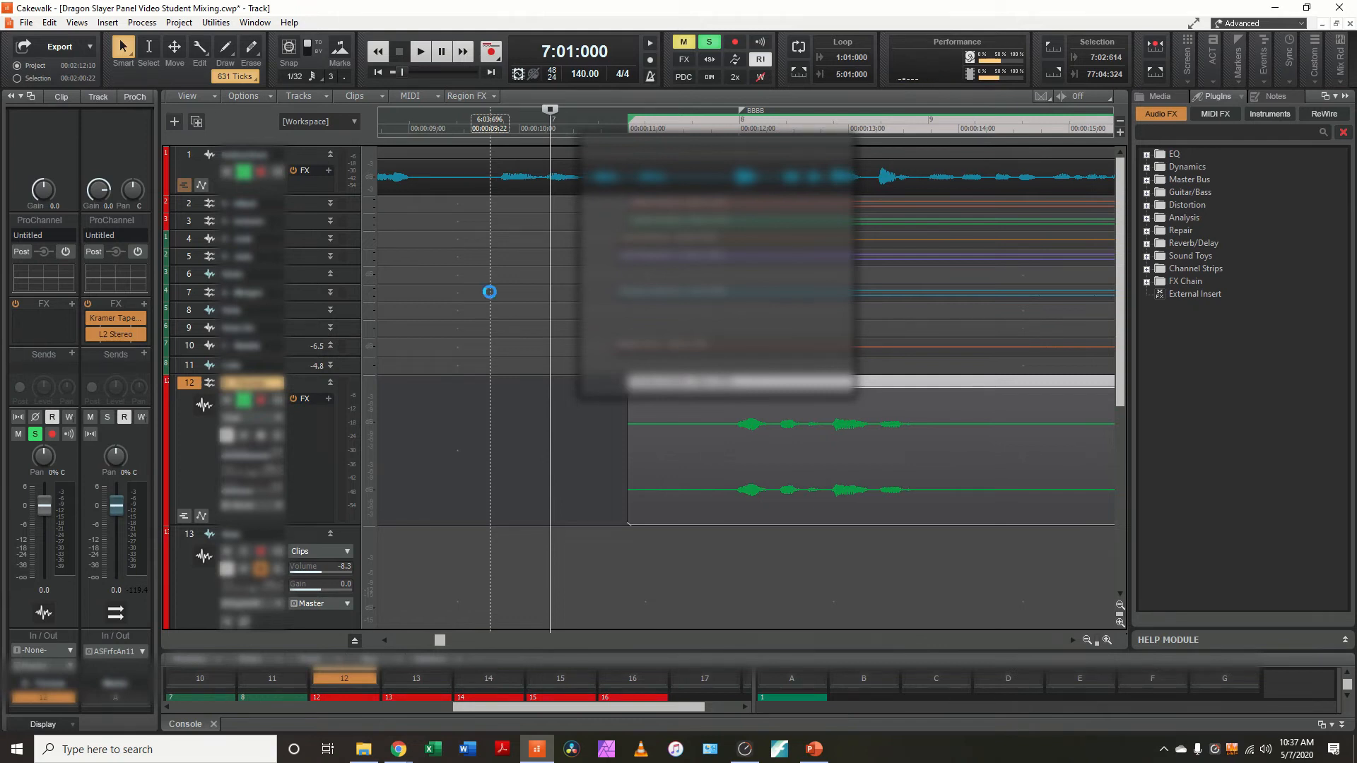
Set the Now time near the guide track's opening to check the clip's alignment
{"action": "left_click", "coordinate": [421, 52]}
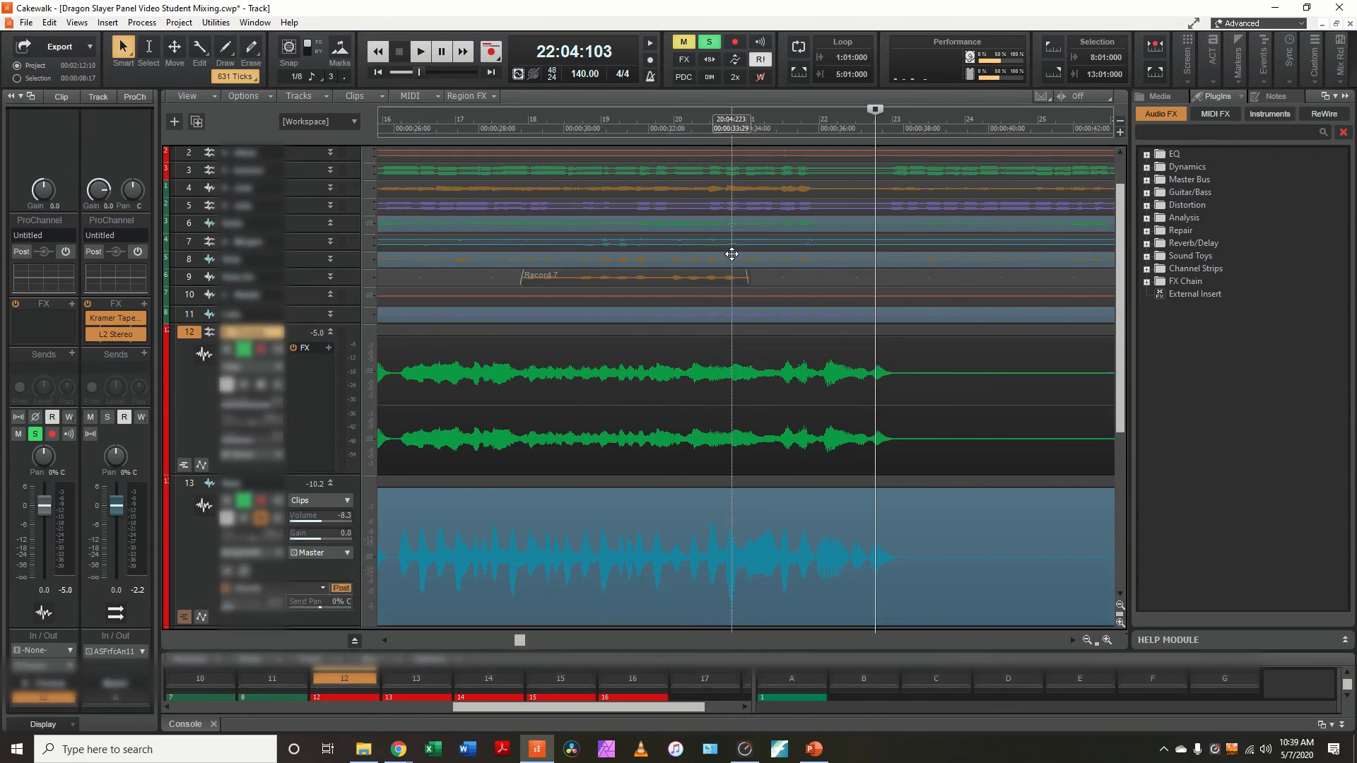
Scroll through the project to check the student and Bass alignment later in the song
{"action": "scroll", "scroll_direction": "down", "scroll_amount": 3}
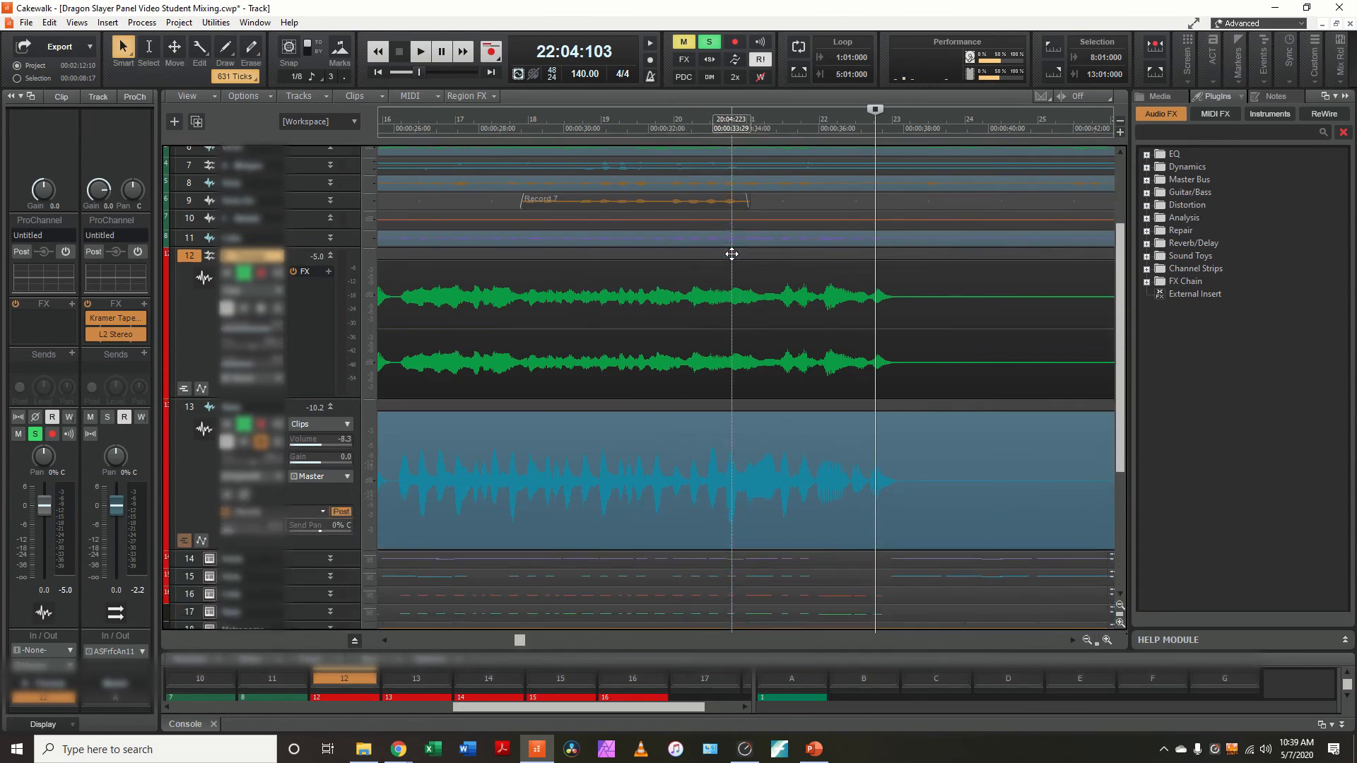